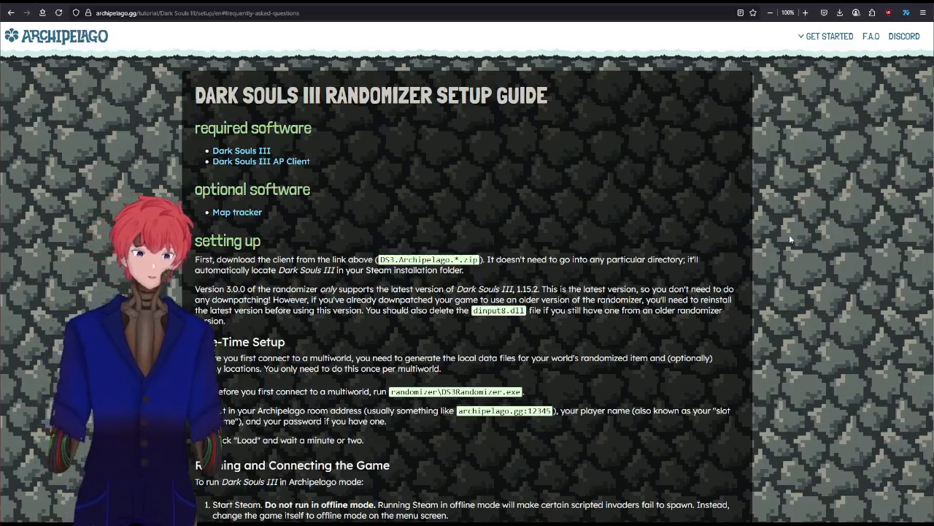
Step: Follow the Dark Souls III AP Client link to its v3.0.9 GitHub release page
left_click(260, 161)
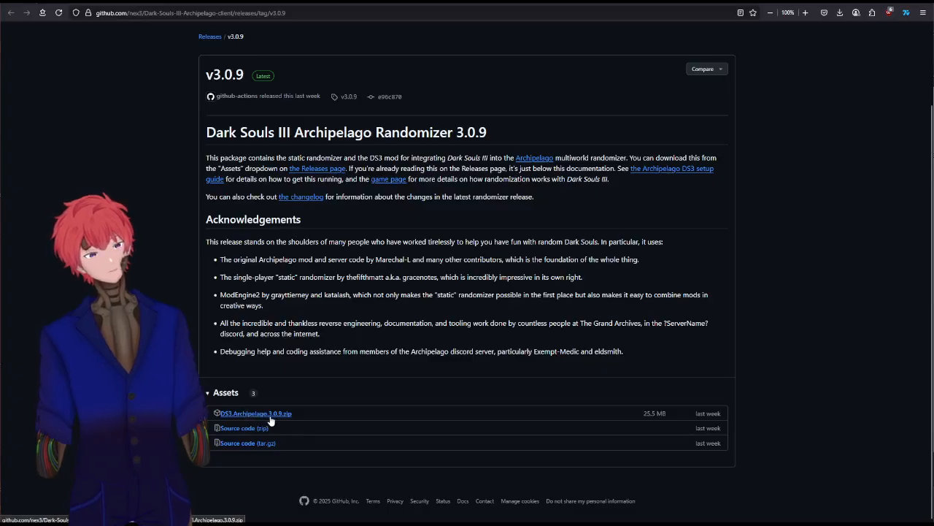
left_click(255, 413)
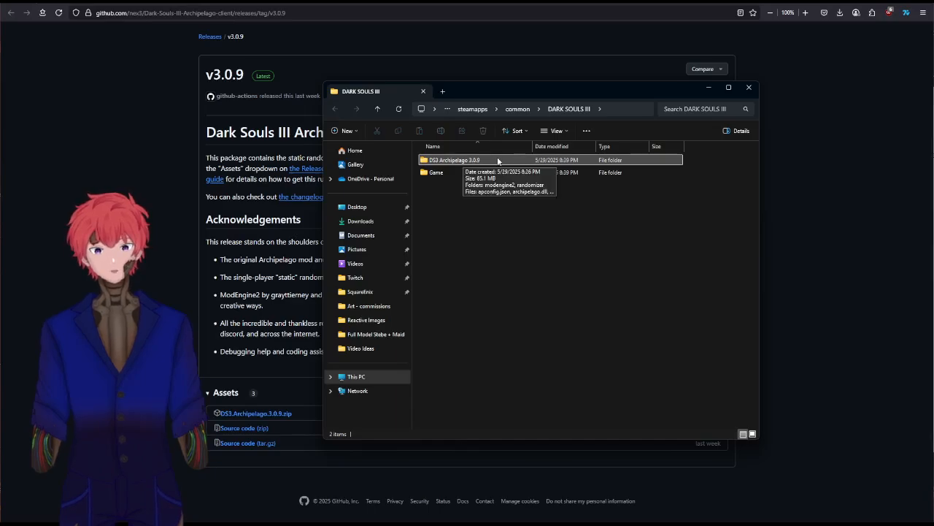
Step: Run DS3Randomizer.exe from DS3 Archipelago 3.0.9 > randomizer, move its window aside and minimize Explorer
double_click(454, 159)
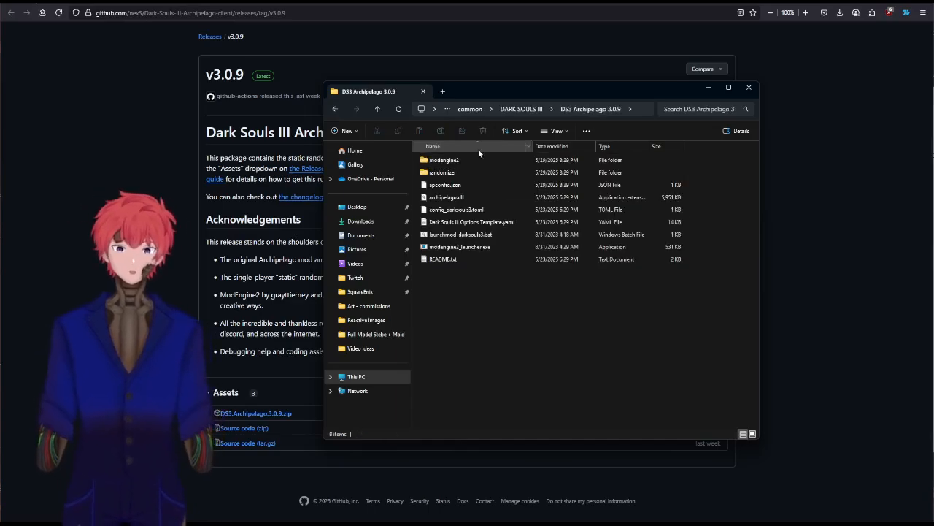
double_click(443, 172)
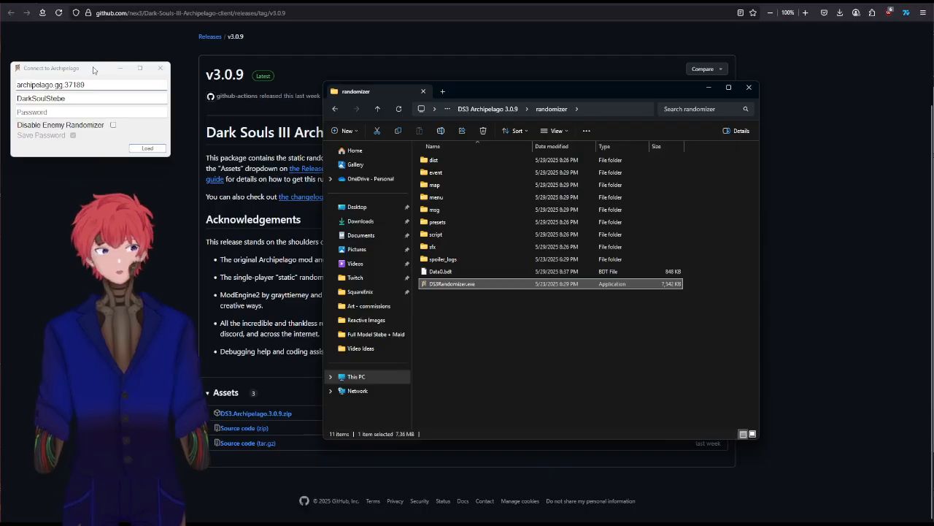
left_click_drag(51, 68, 774, 197)
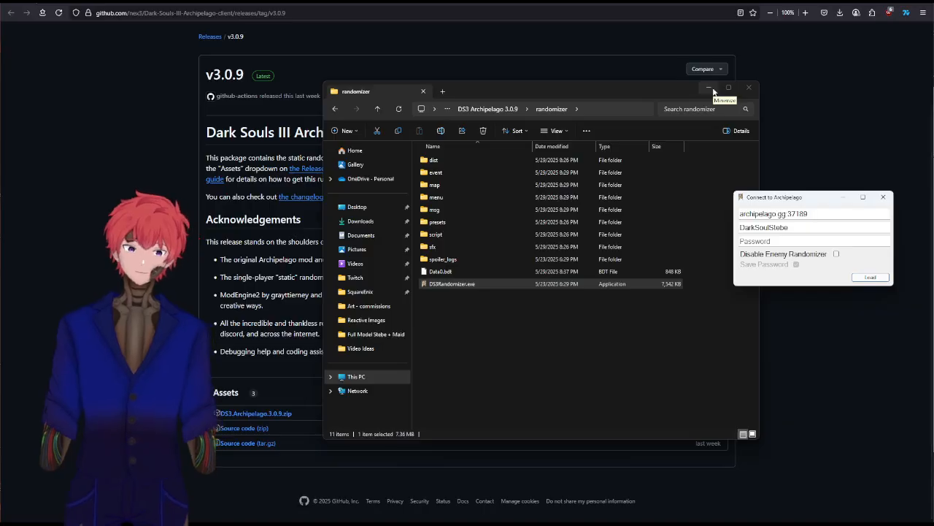
left_click(707, 88)
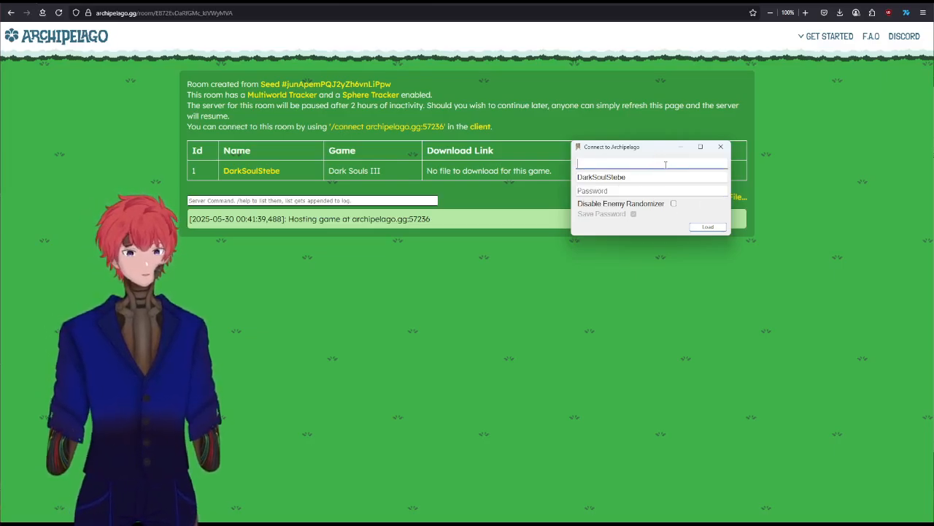
Step: Load the multiworld data for archipelago.gg:57236 as slot DarkSoulStebe and dismiss the success message
type("archipelago.gg:57236")
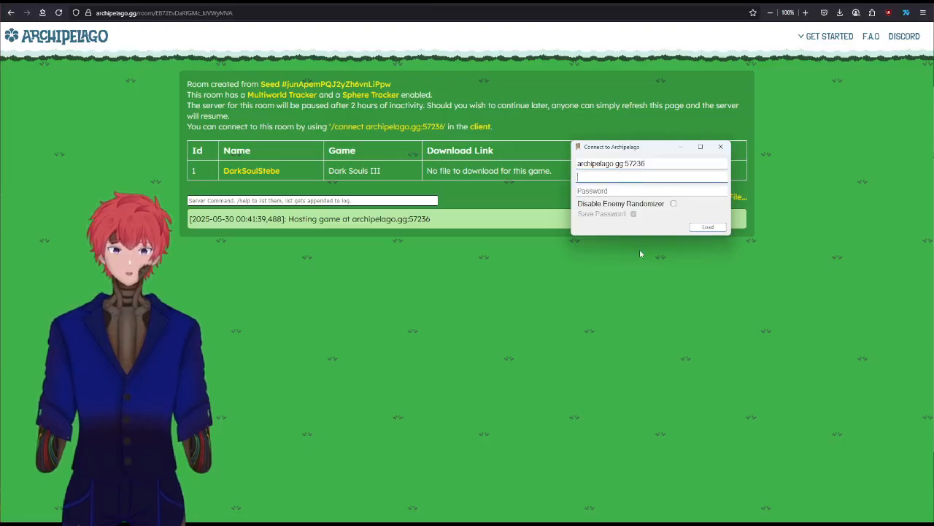
type("DarkSoulStebe")
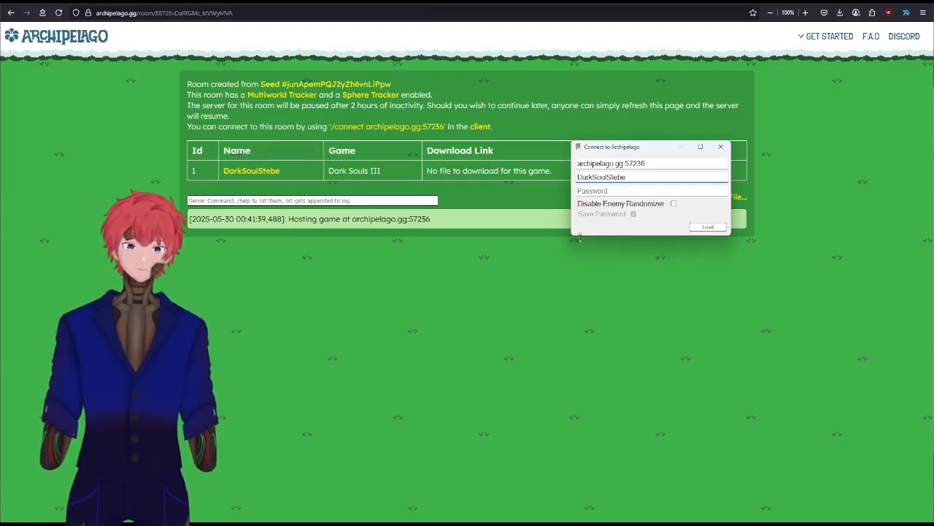
left_click(650, 191)
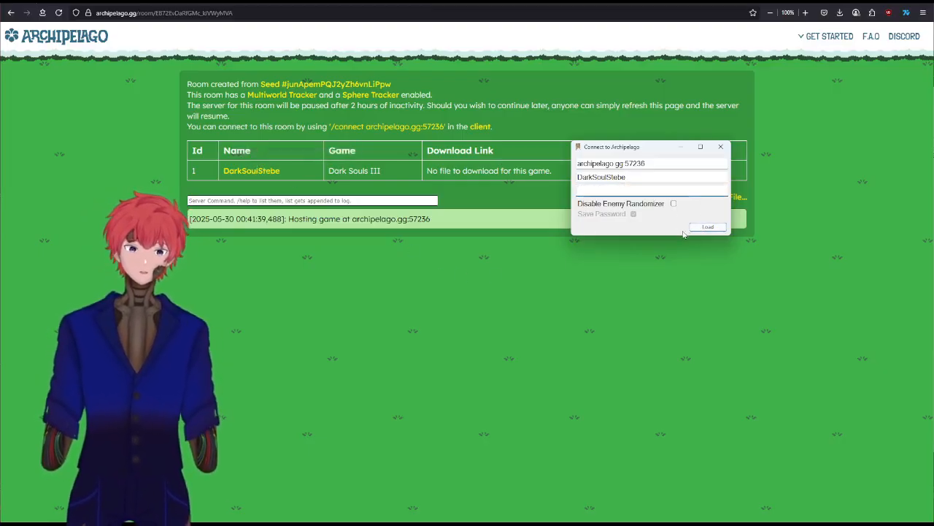
left_click(708, 226)
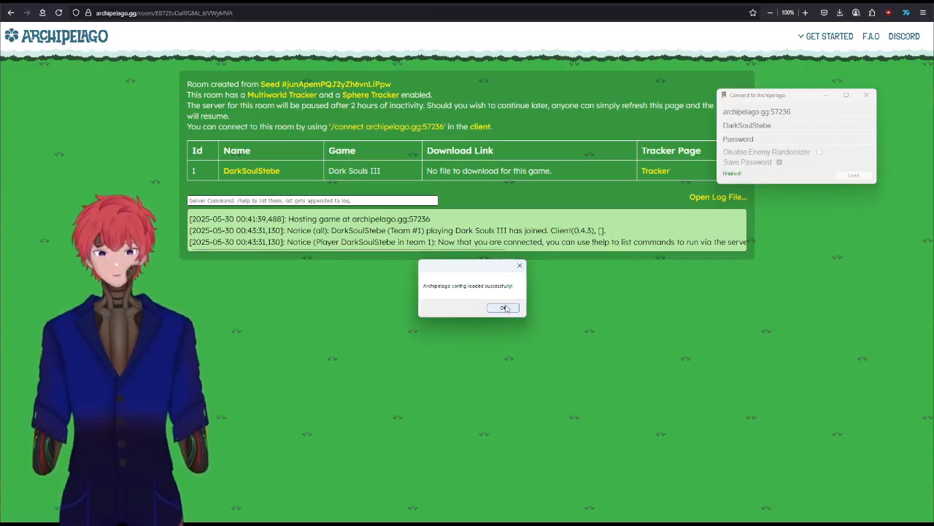
left_click(502, 306)
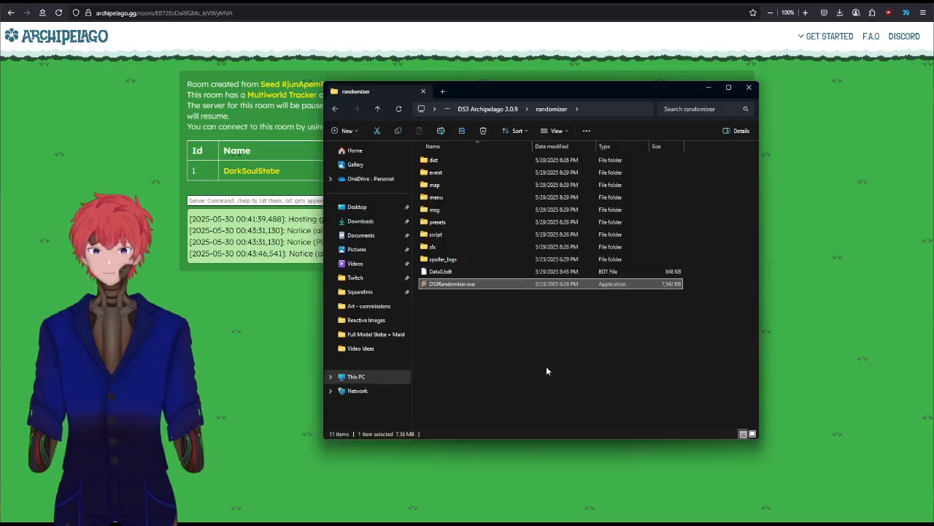
Step: Run launchmod_darksouls3.bat from the DS3 Archipelago 3.0.9 folder to start the modded game
left_click(377, 108)
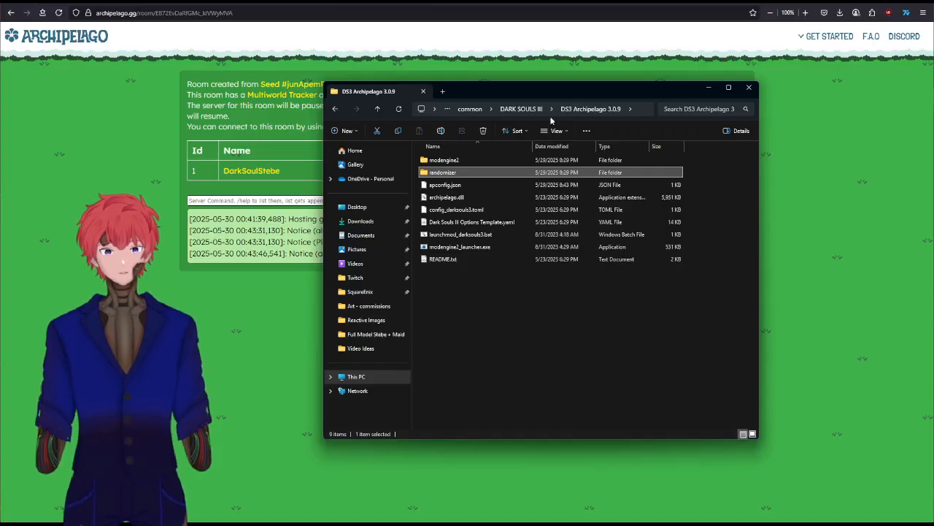
left_click(460, 234)
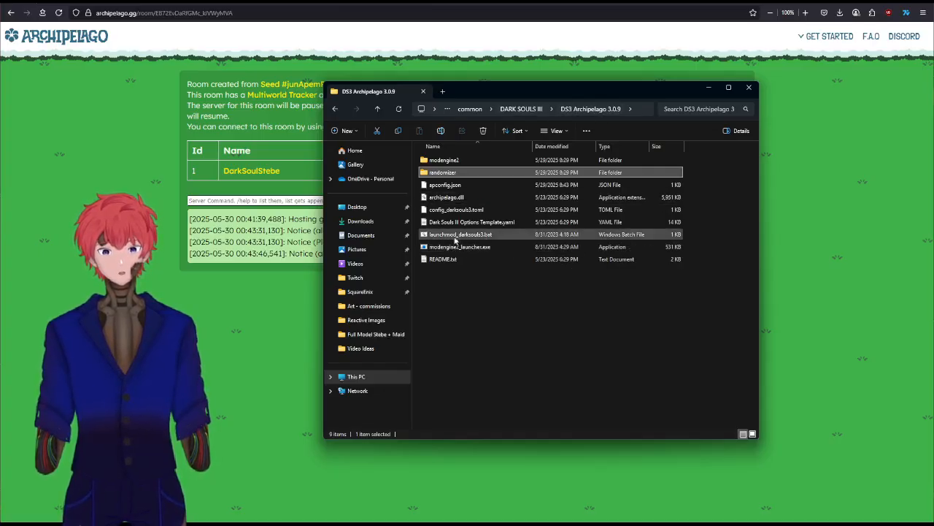
mouse_move(461, 233)
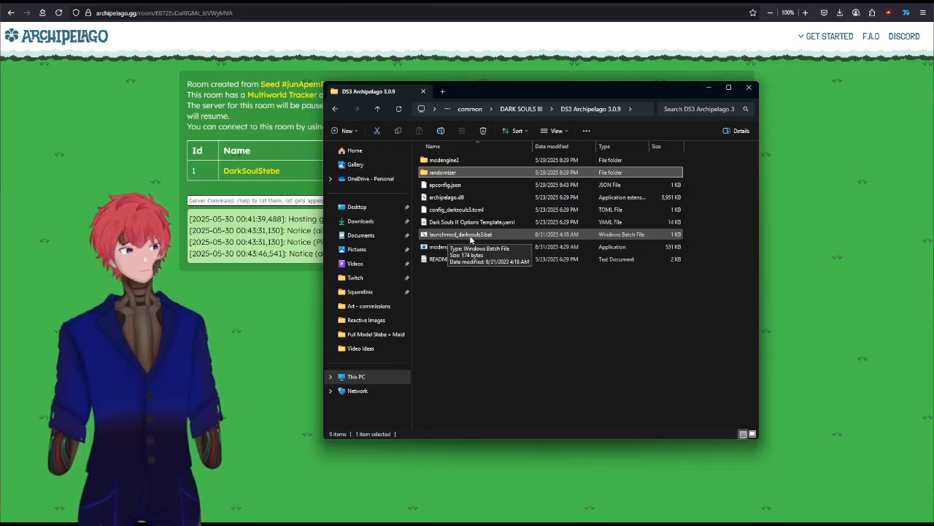
double_click(461, 233)
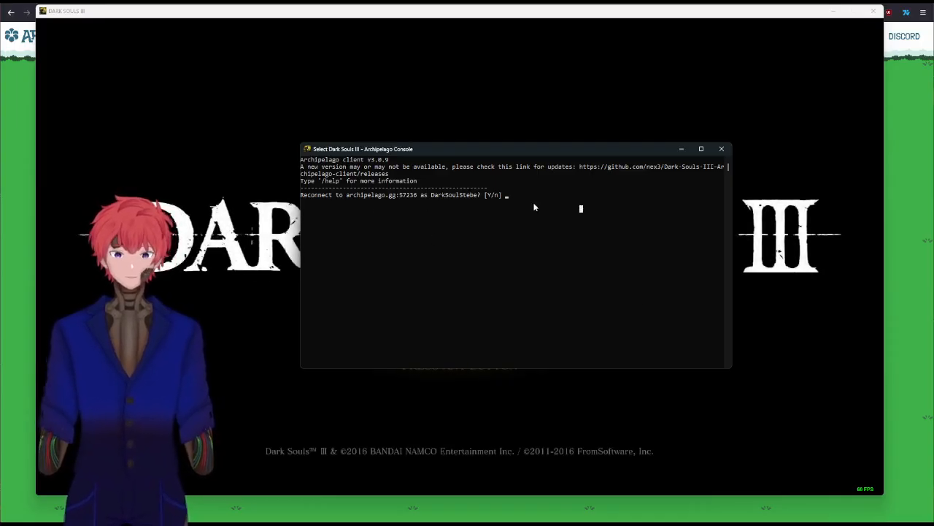
Step: Answer y to reconnect to the saved room, then advance past the Dark Souls III title screen
type("y")
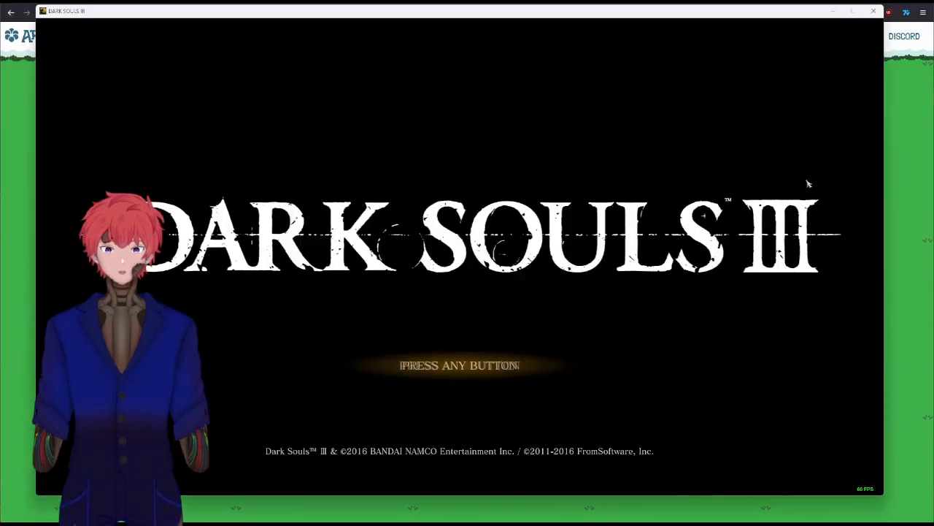
key("enter")
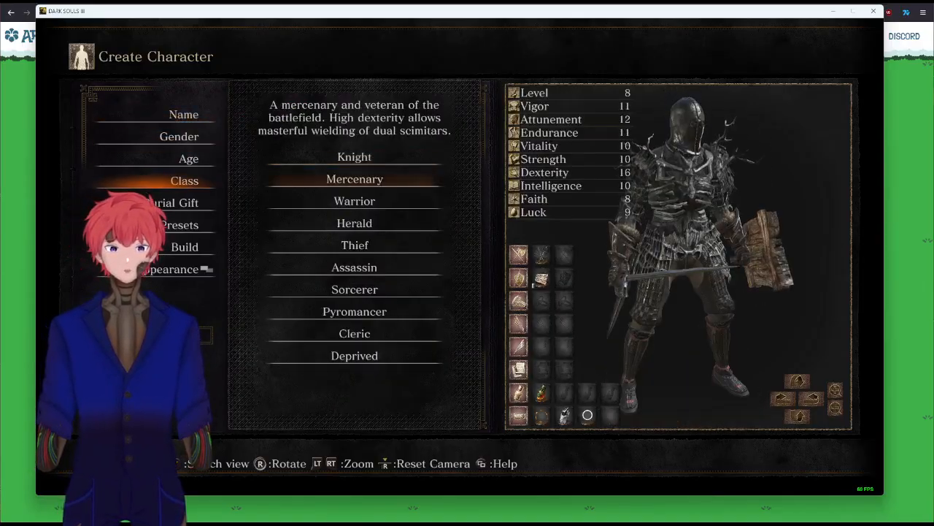
Step: Browse Warrior, Herald and Thief, settle on Deprived and name the character pants
left_click(354, 201)
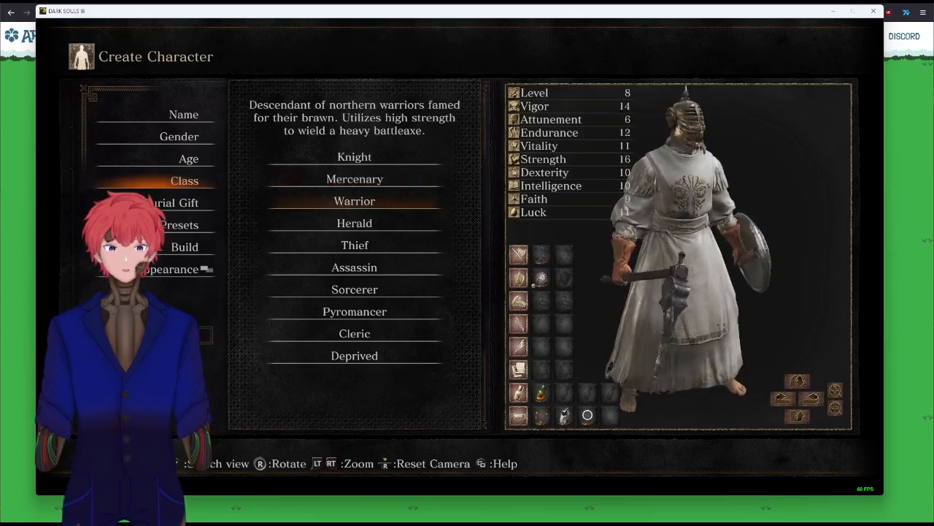
left_click(354, 222)
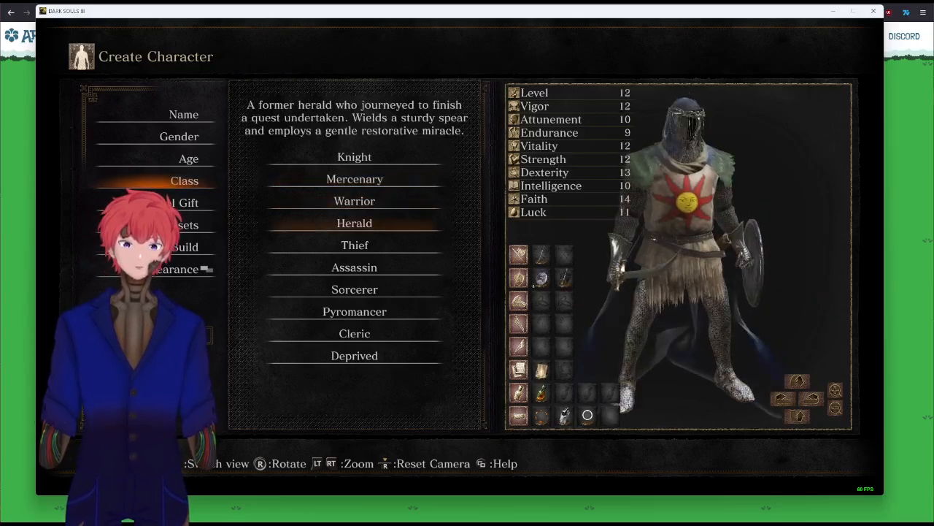
left_click(355, 245)
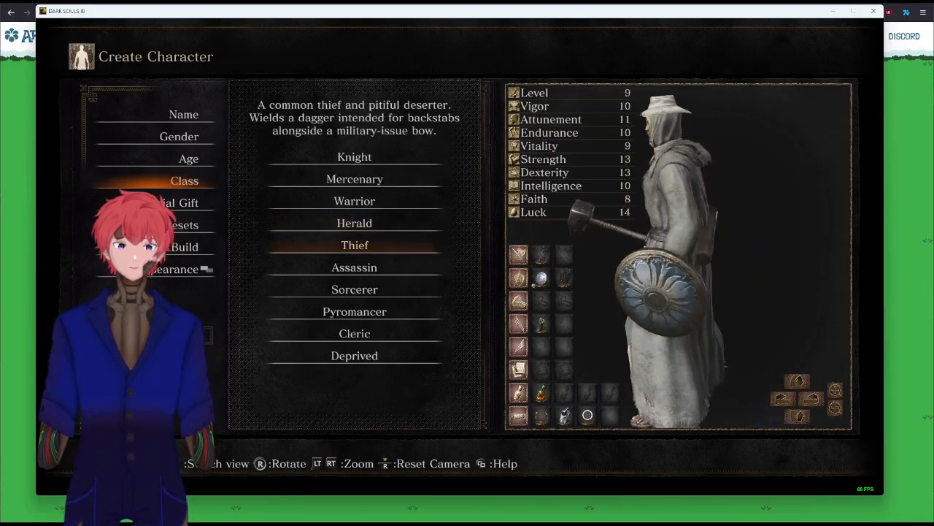
left_click(354, 356)
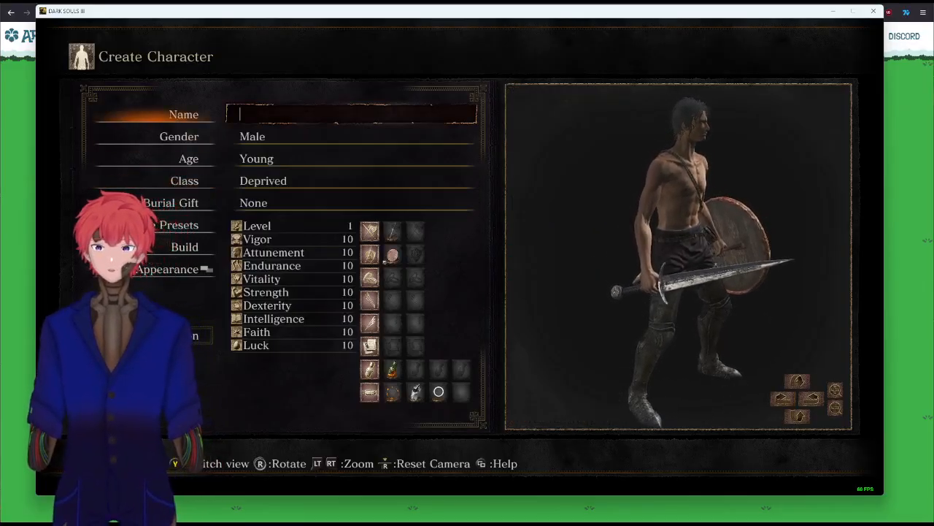
type("pants")
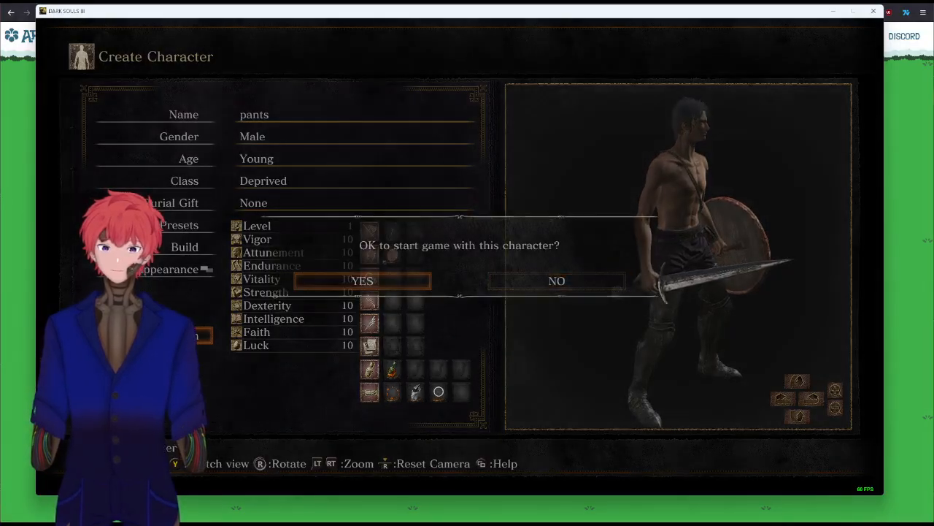
Step: Confirm YES to start the game, then run /help in the Archipelago console
left_click(361, 280)
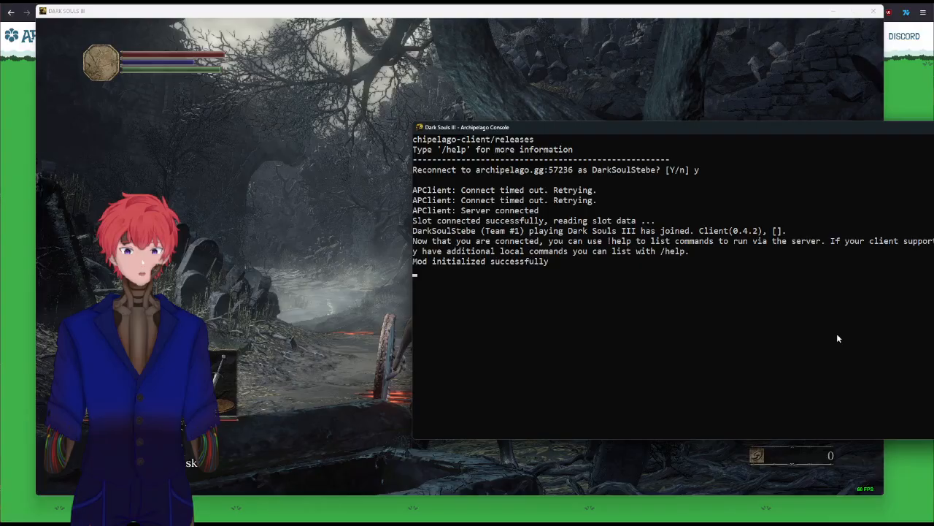
type("/help")
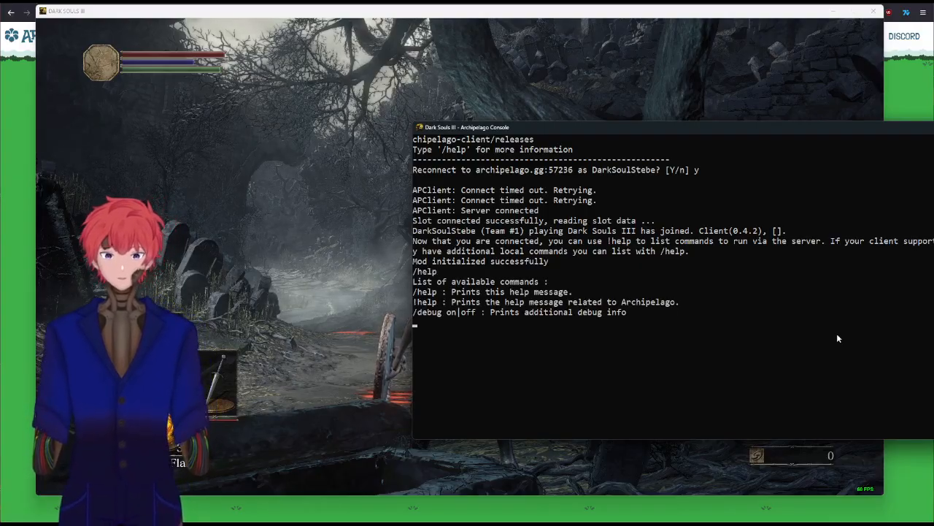